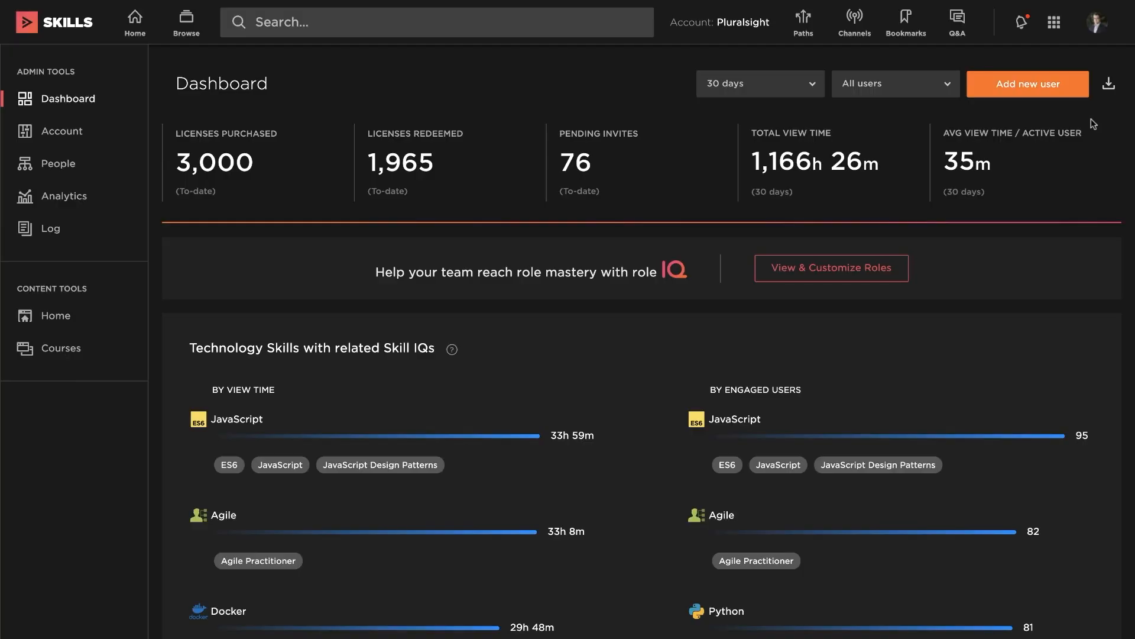
# Step: Switch from Pluralsight Skills to Flow using the product switcher
pyautogui.click(1054, 22)
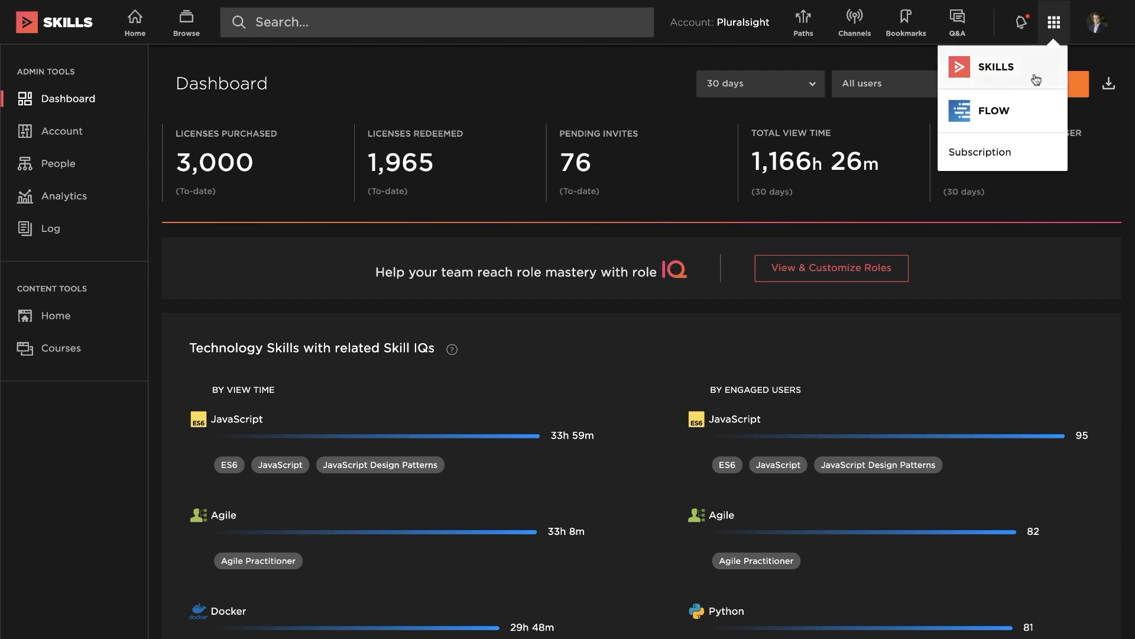
pyautogui.click(993, 110)
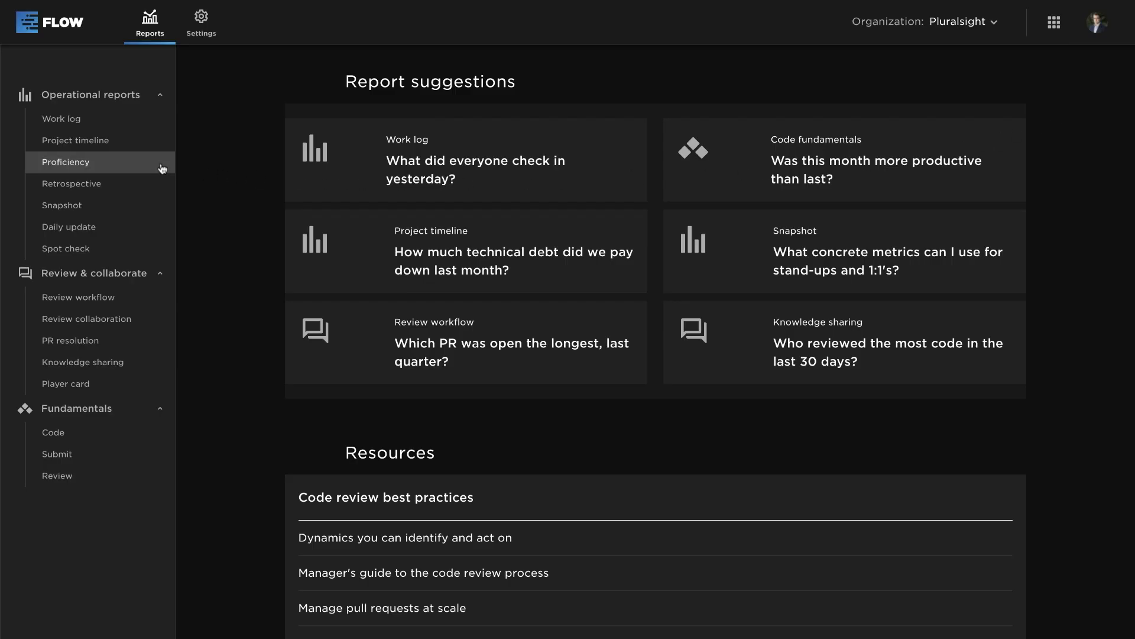
# Step: Open the Proficiency report, view February 2020 TypeScript details, and scroll through it
pyautogui.click(66, 162)
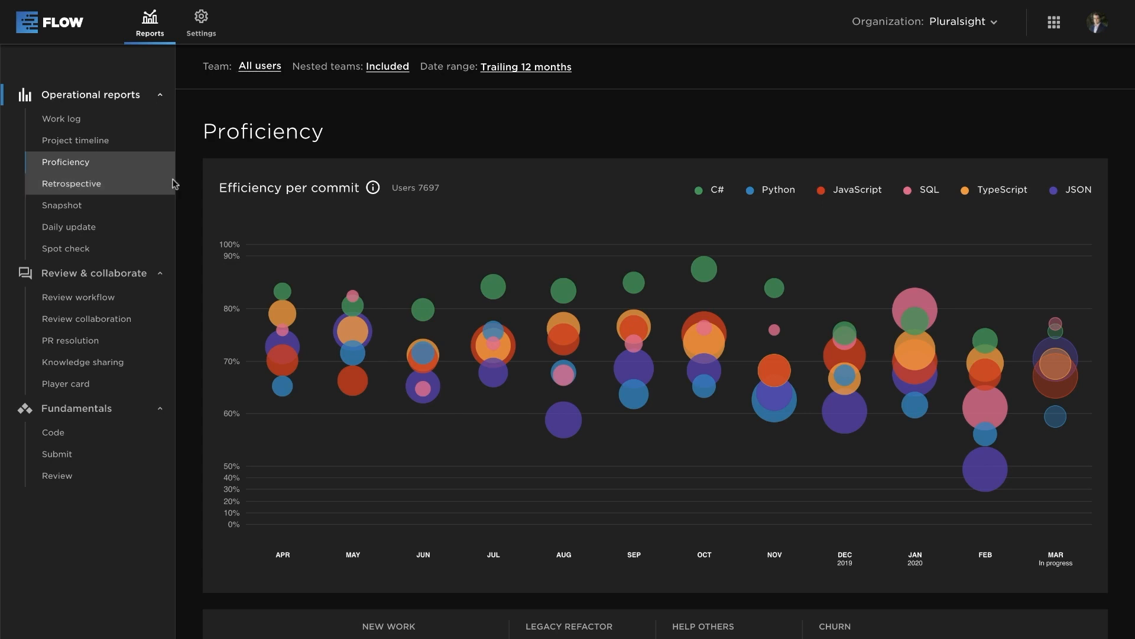
pyautogui.moveTo(982, 358)
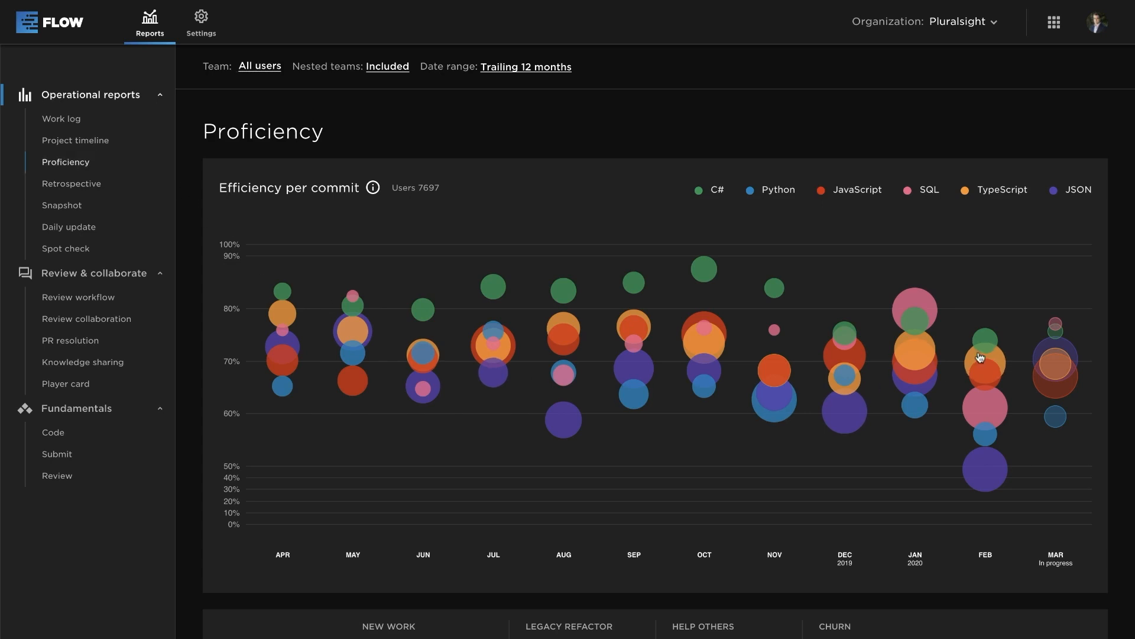
pyautogui.click(984, 361)
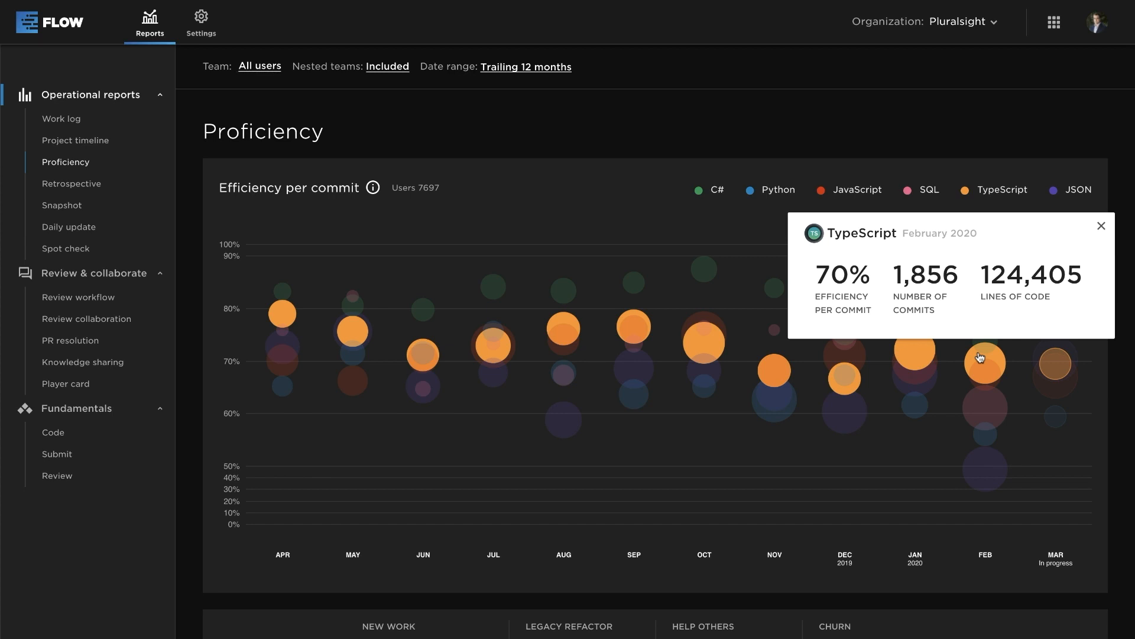
pyautogui.moveTo(980, 384)
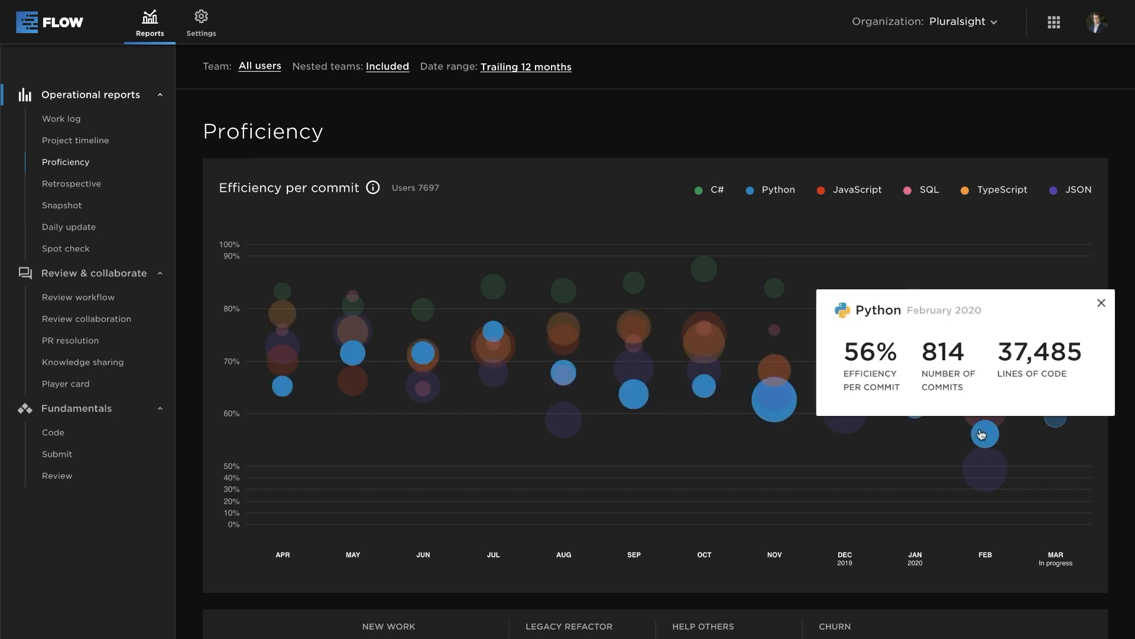
pyautogui.moveTo(969, 437)
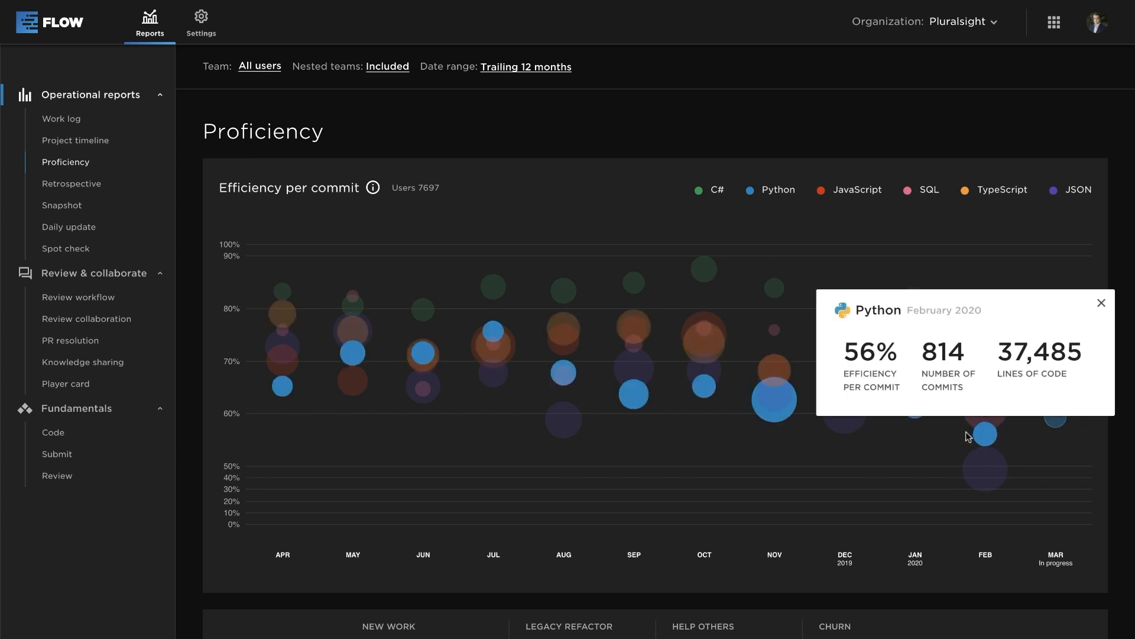
pyautogui.scroll(-3)
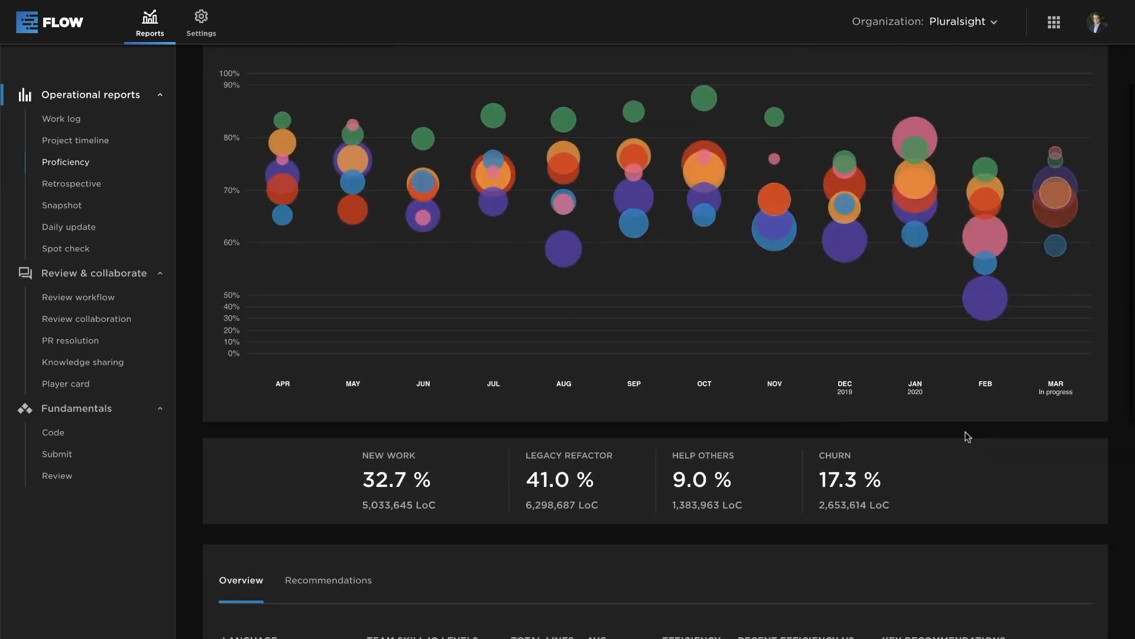
pyautogui.scroll(-3)
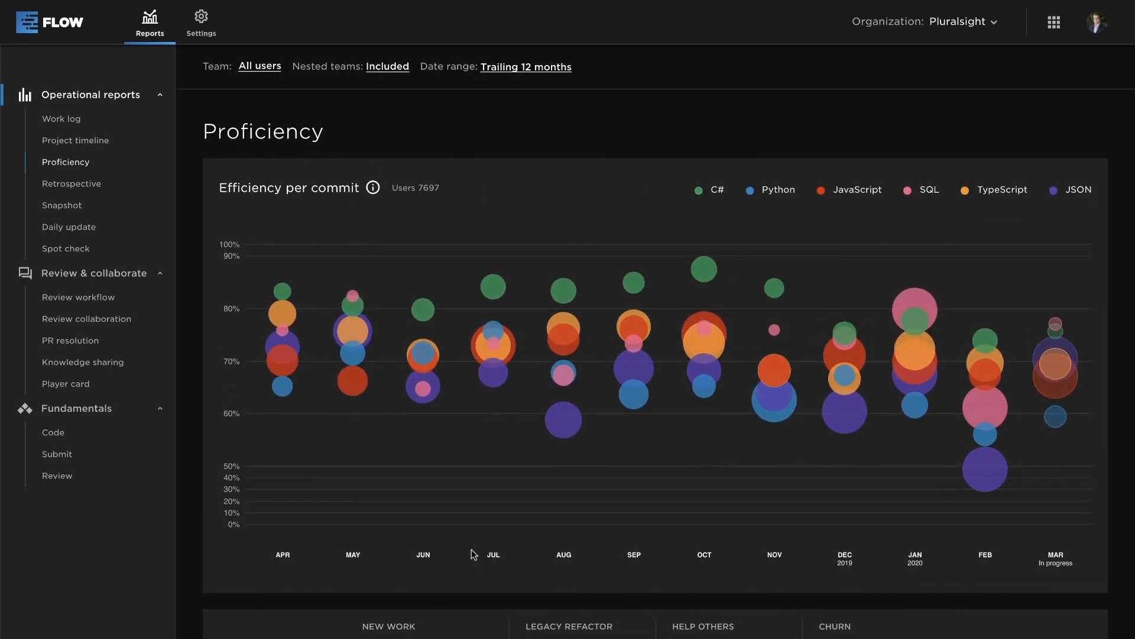
# Step: Search the Team filter for 'w' and select Wolf Squadron
pyautogui.click(259, 66)
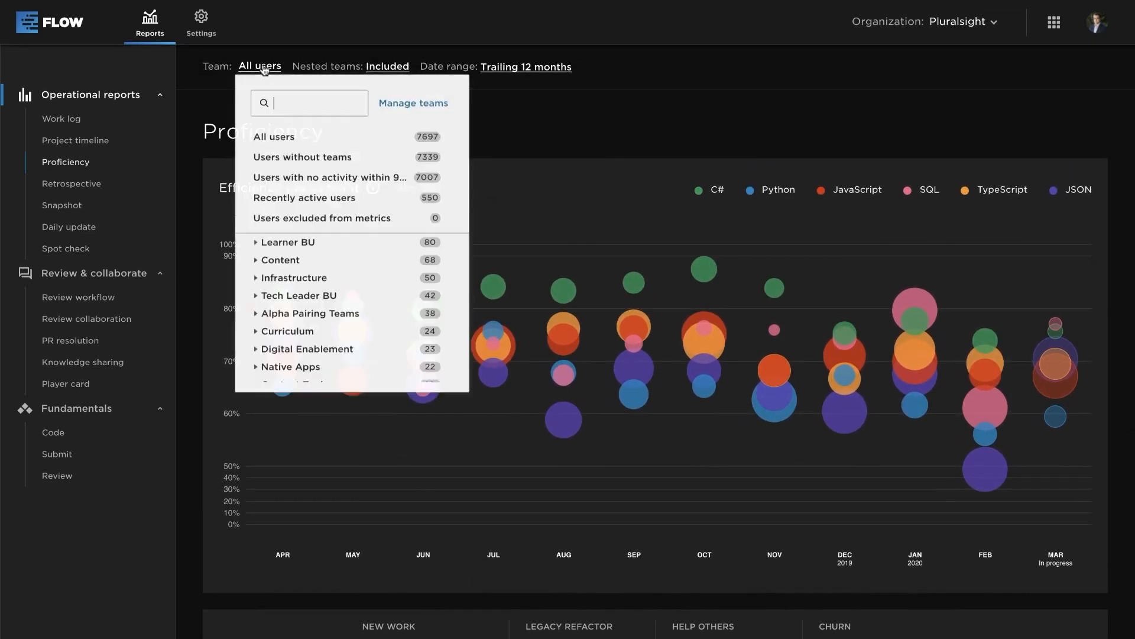
pyautogui.write('wolf')
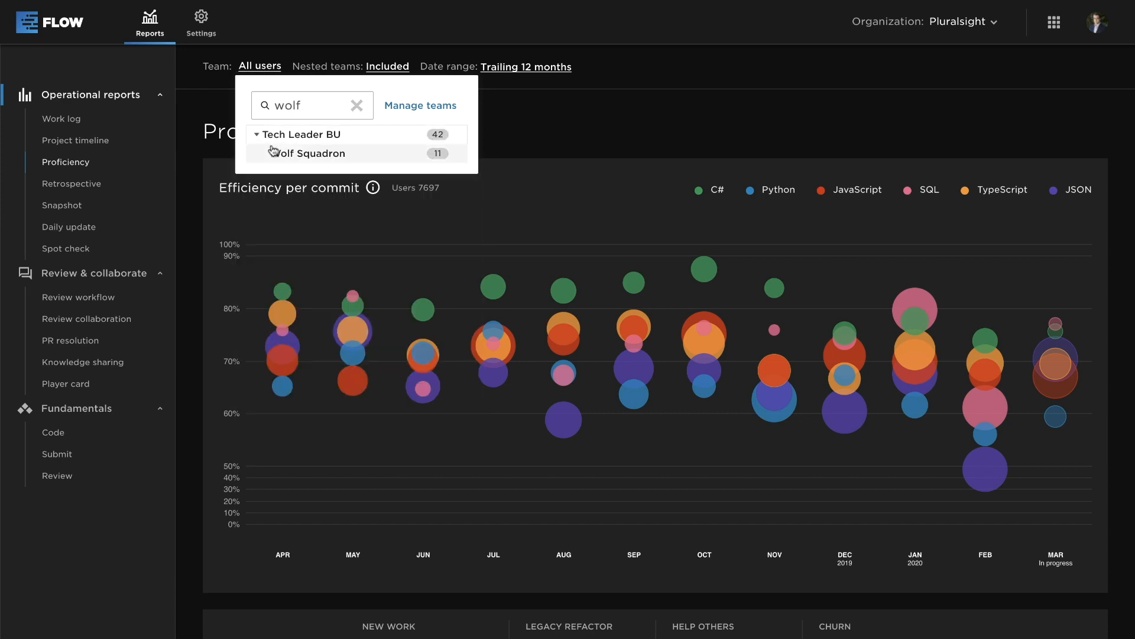
pyautogui.click(309, 153)
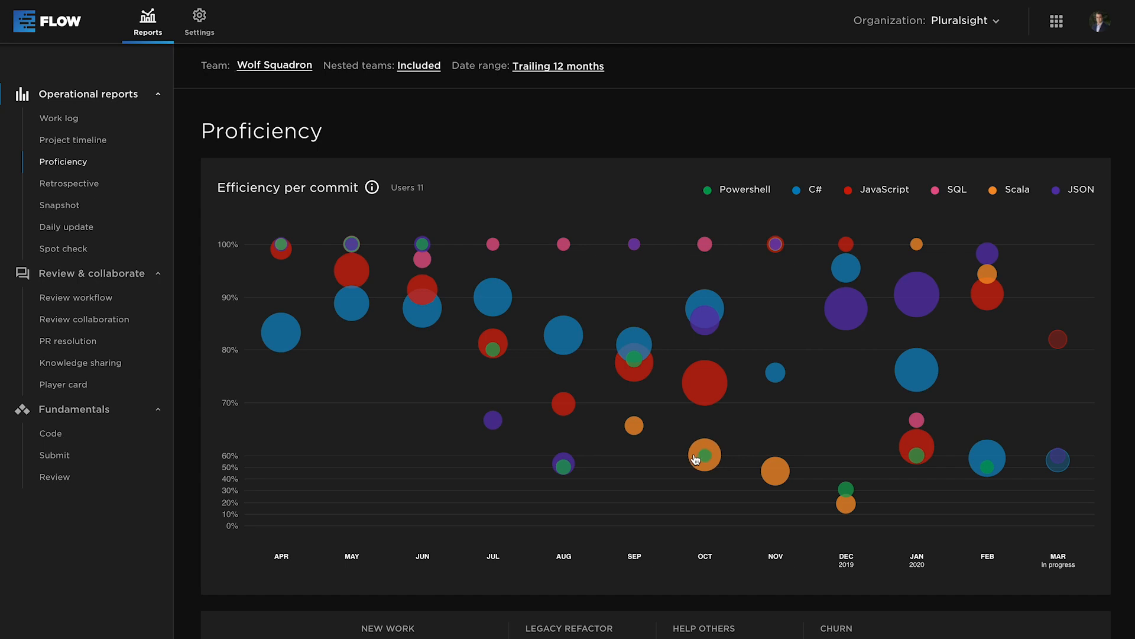
# Step: Select the November Scala bubble to see 46% efficiency, 111 commits, 2,364 lines
pyautogui.click(703, 455)
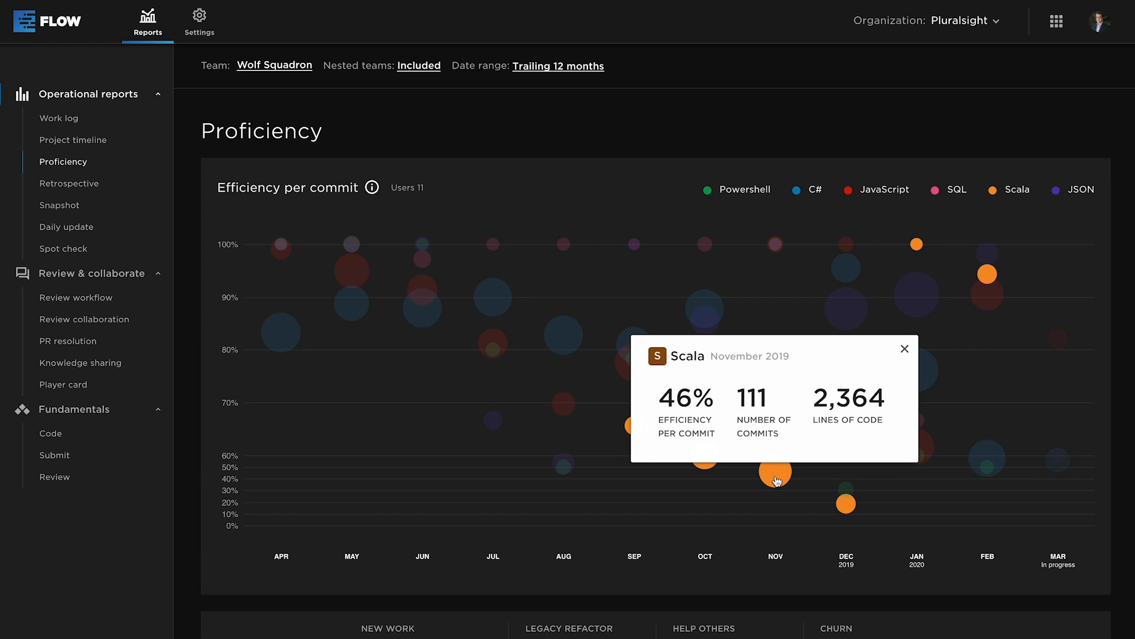
pyautogui.moveTo(920, 328)
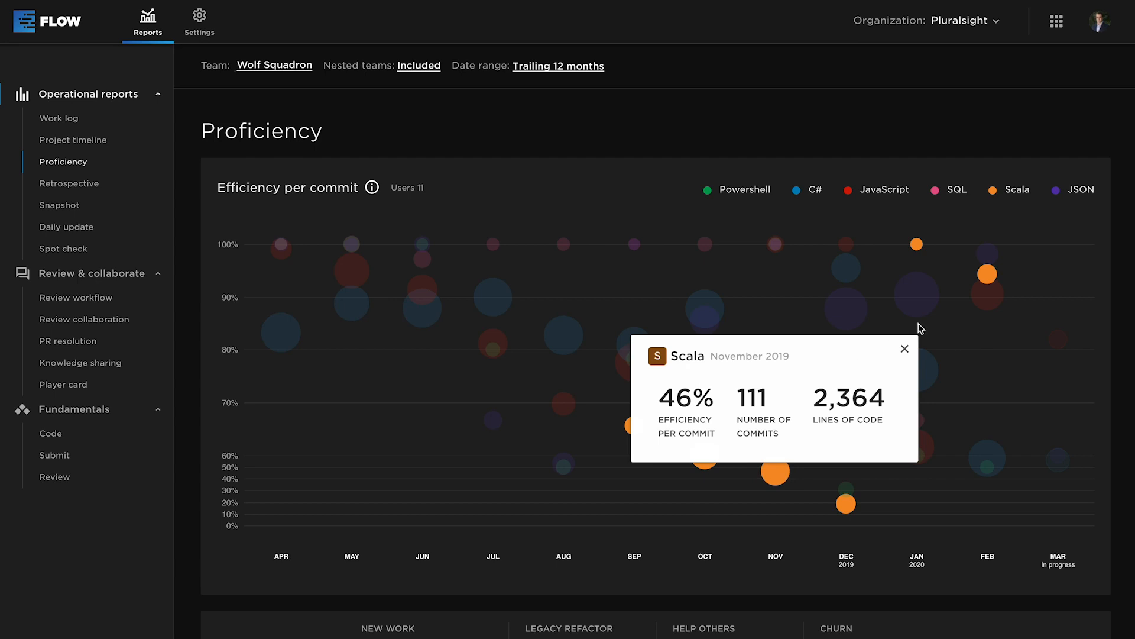